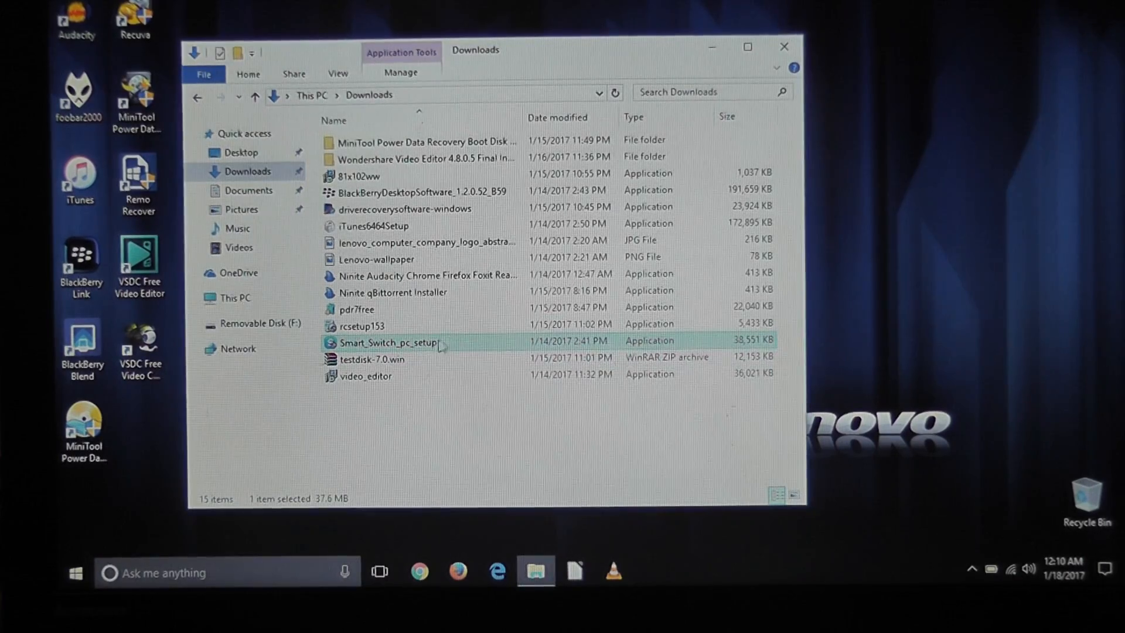
{"action": "mouse_move", "coordinate": [387, 342]}
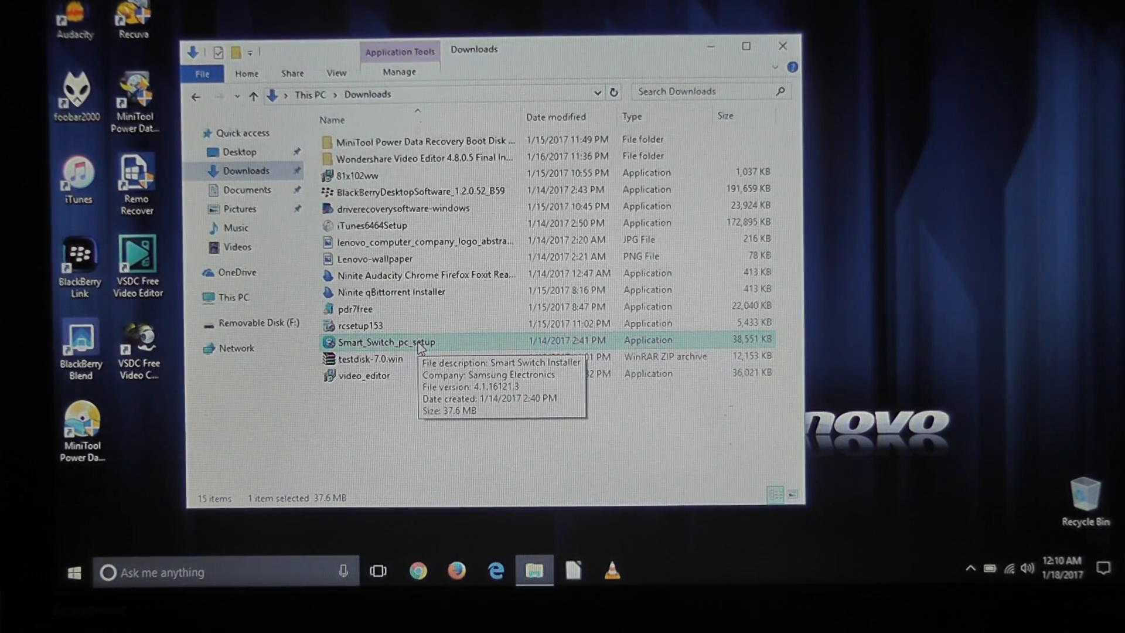
- Launch Smart_Switch_pc_setup from Downloads and allow it to run, producing the Ordinal Not Found error
{"action": "double_click", "coordinate": [386, 342]}
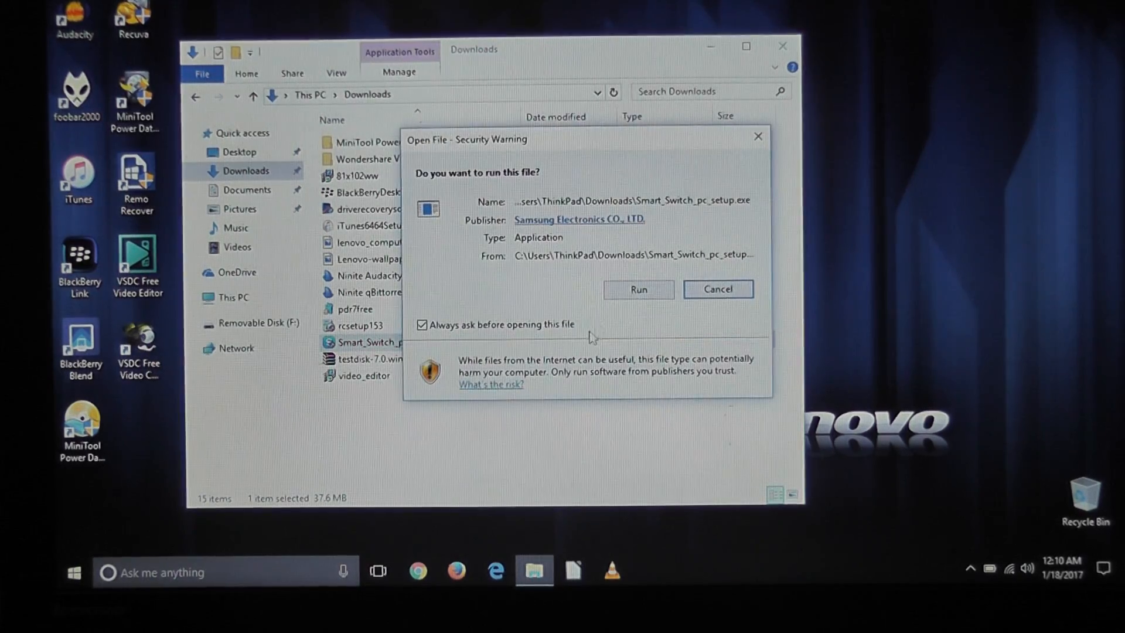
{"action": "left_click", "coordinate": [636, 289]}
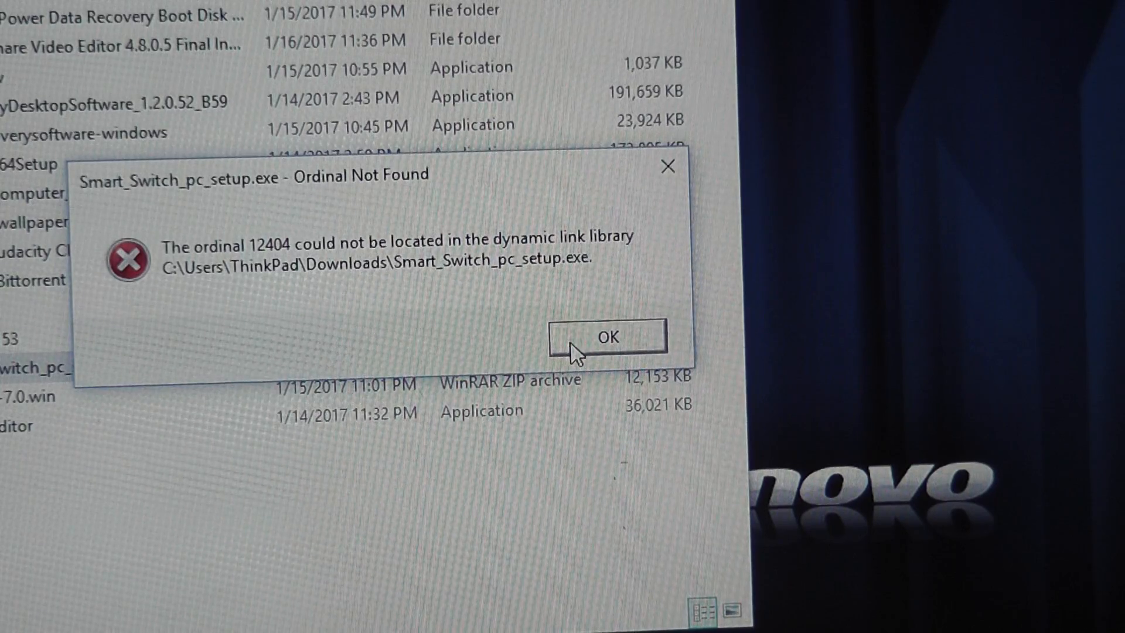
- Dismiss the ordinal 12404 error and download vcredist_x86.exe from the pasted Download Center page in Chrome
{"action": "left_click", "coordinate": [606, 338]}
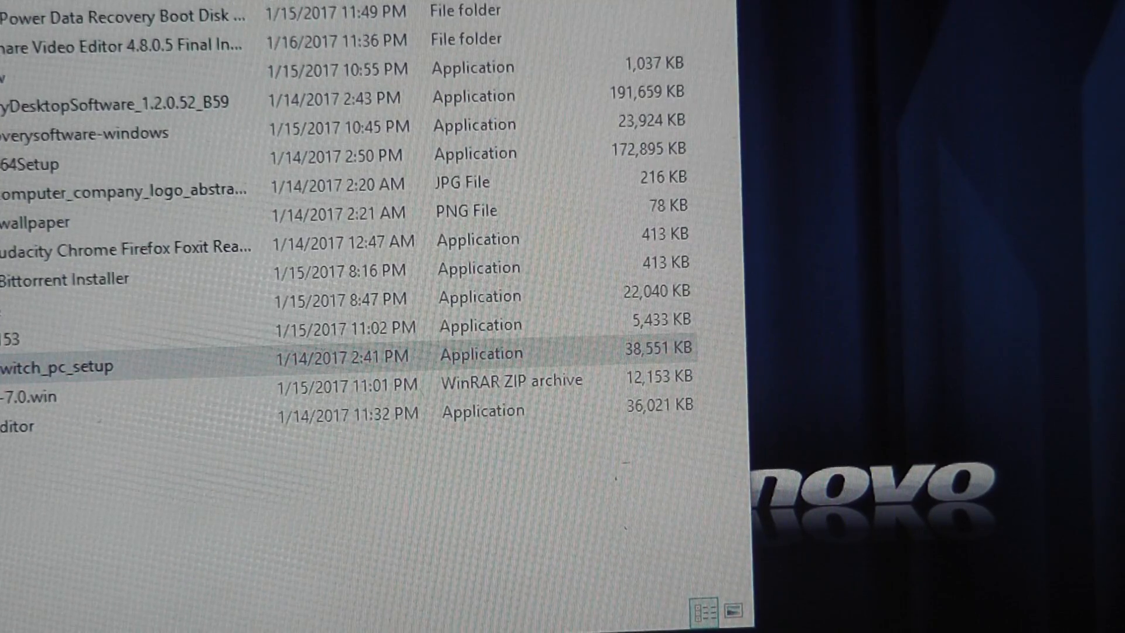
{"action": "left_click", "coordinate": [384, 594]}
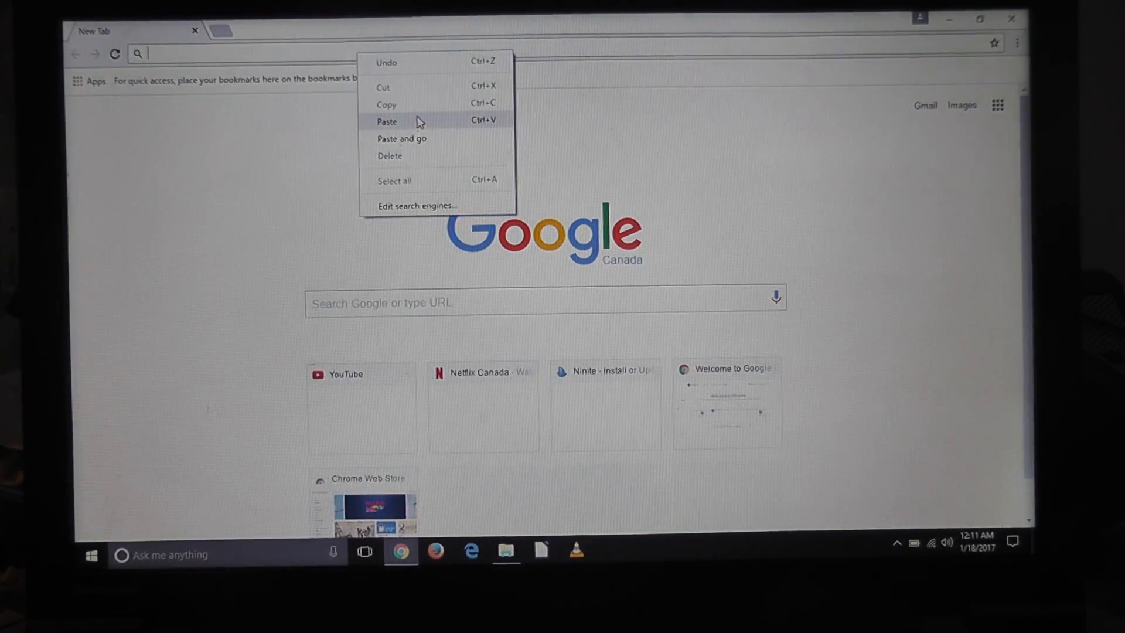
{"action": "mouse_move", "coordinate": [421, 129]}
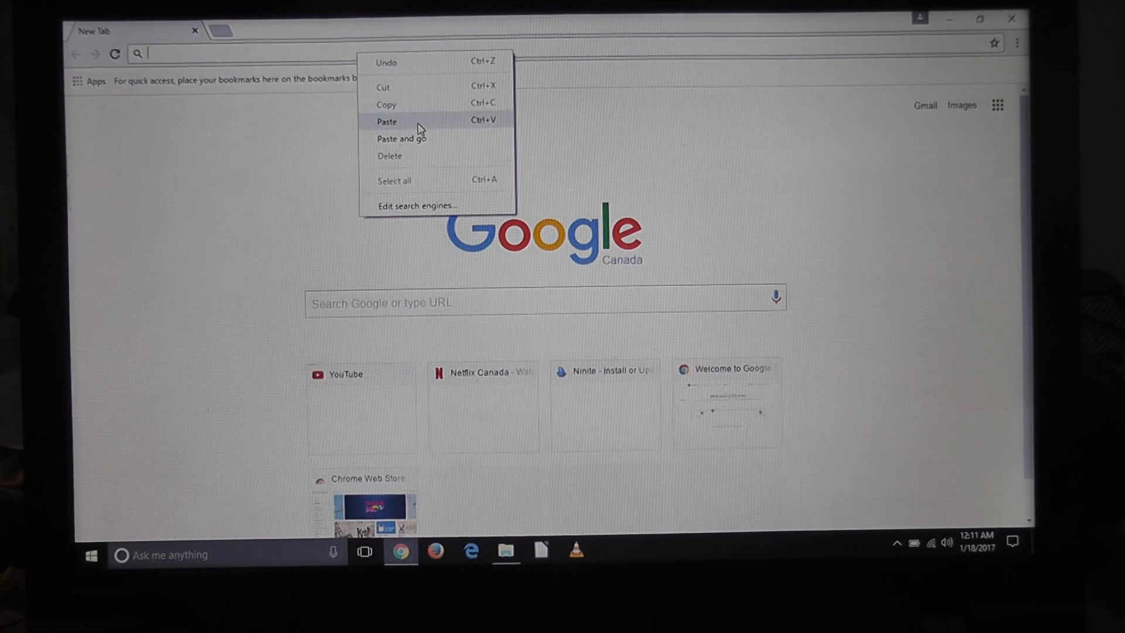
{"action": "left_click", "coordinate": [400, 138]}
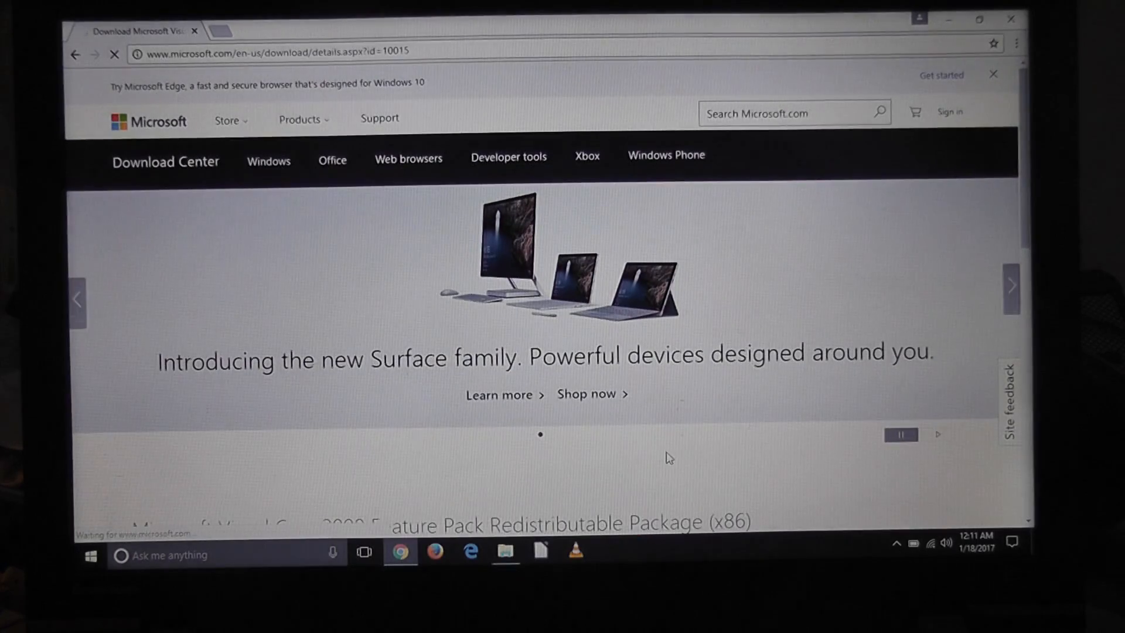
{"action": "scroll", "scroll_direction": "down", "scroll_amount": 3}
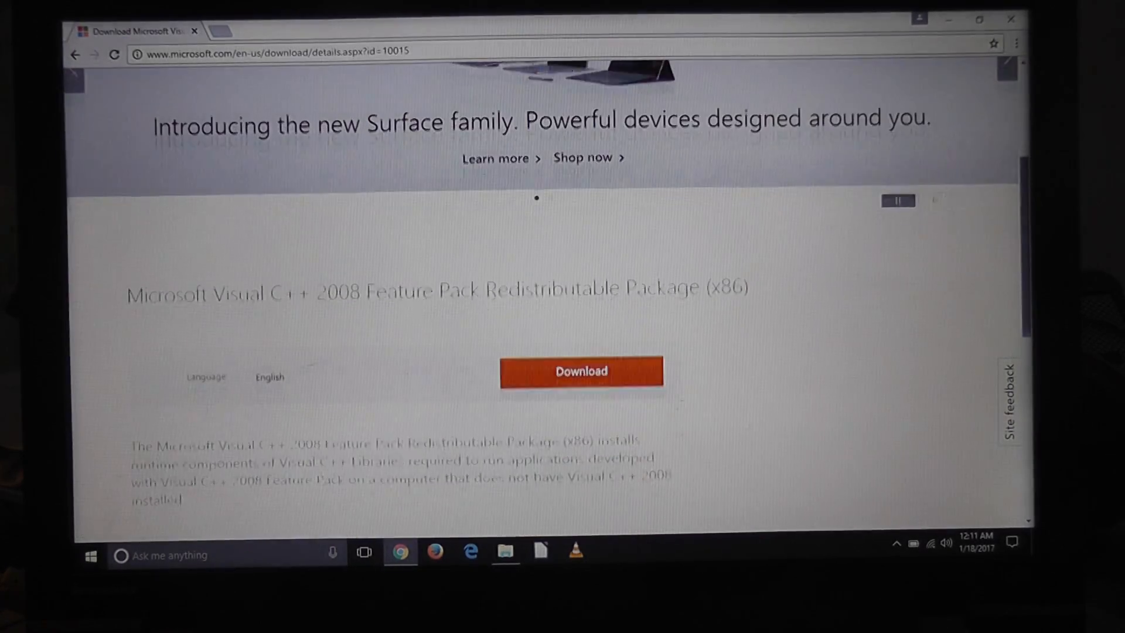
{"action": "left_click", "coordinate": [581, 371]}
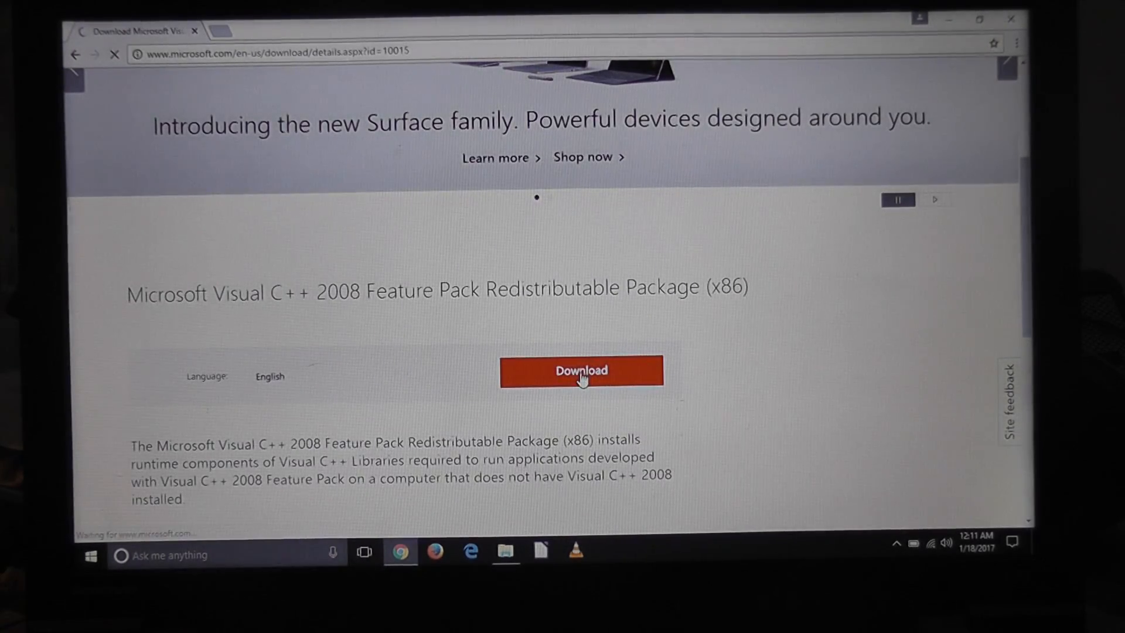
{"action": "left_click", "coordinate": [581, 370]}
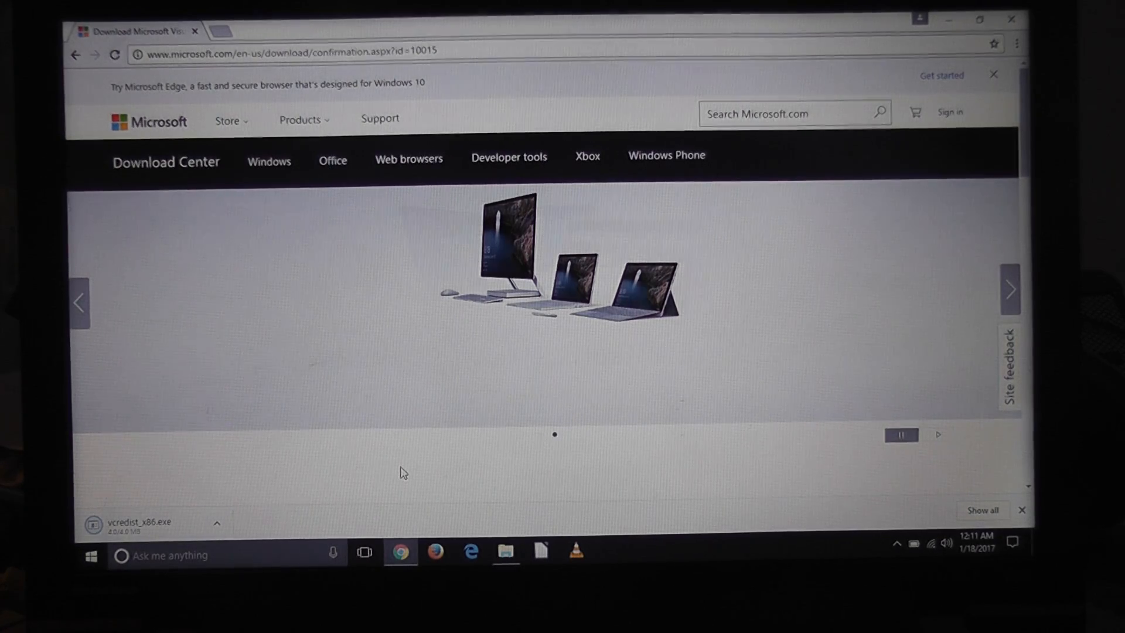
- Run vcredist_x86.exe, approve UAC, pass the welcome page and accept the license terms
{"action": "left_click", "coordinate": [119, 525]}
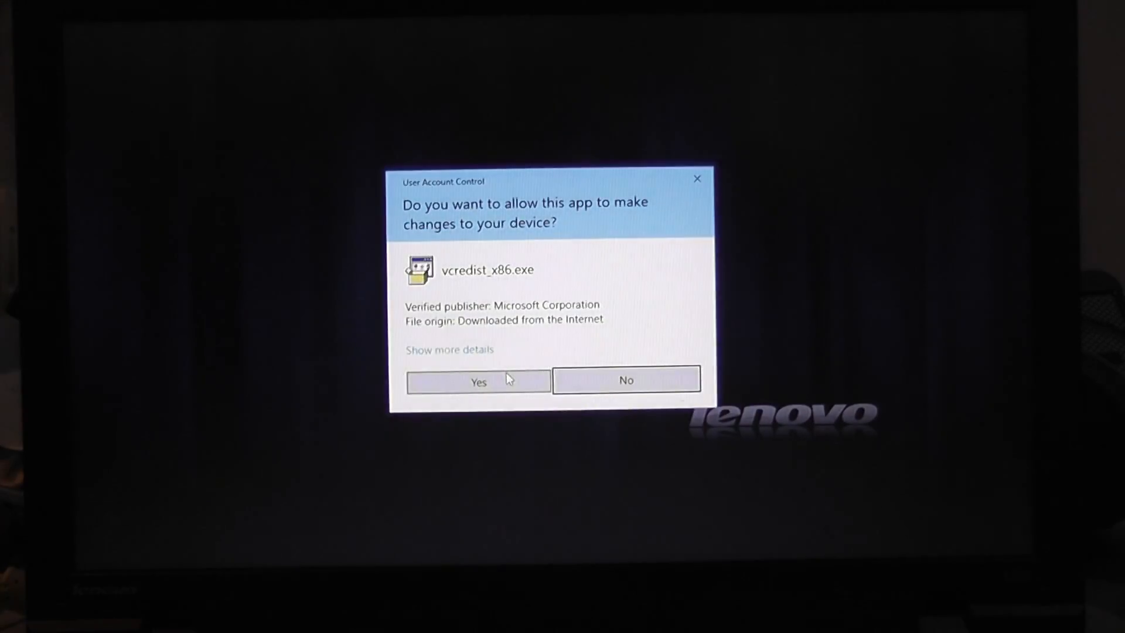
{"action": "left_click", "coordinate": [479, 381]}
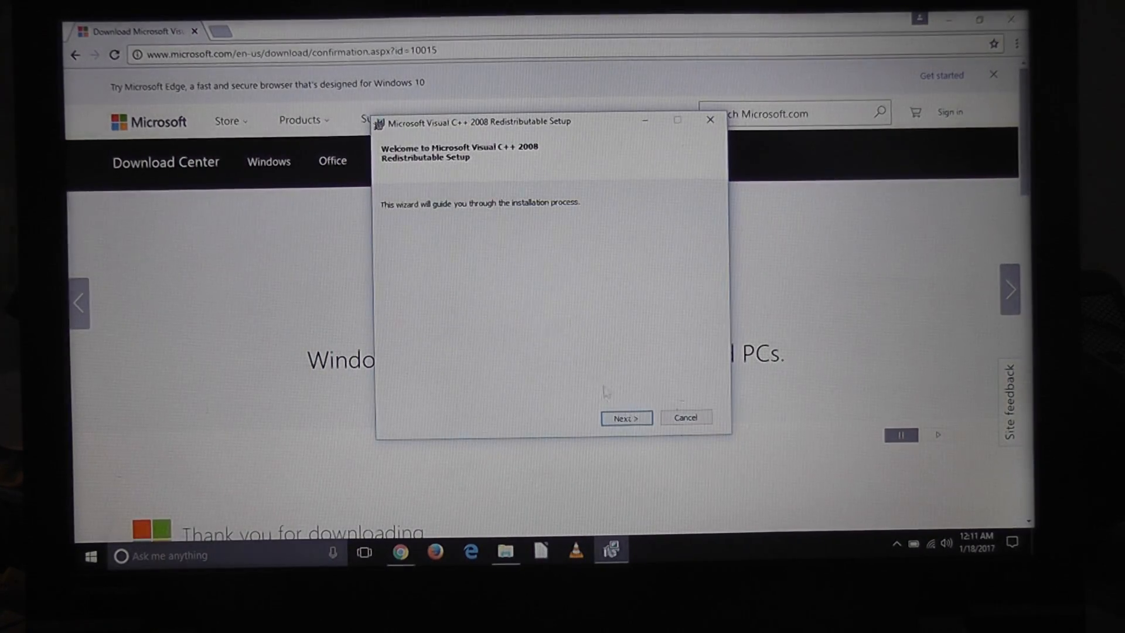
{"action": "left_click", "coordinate": [623, 418]}
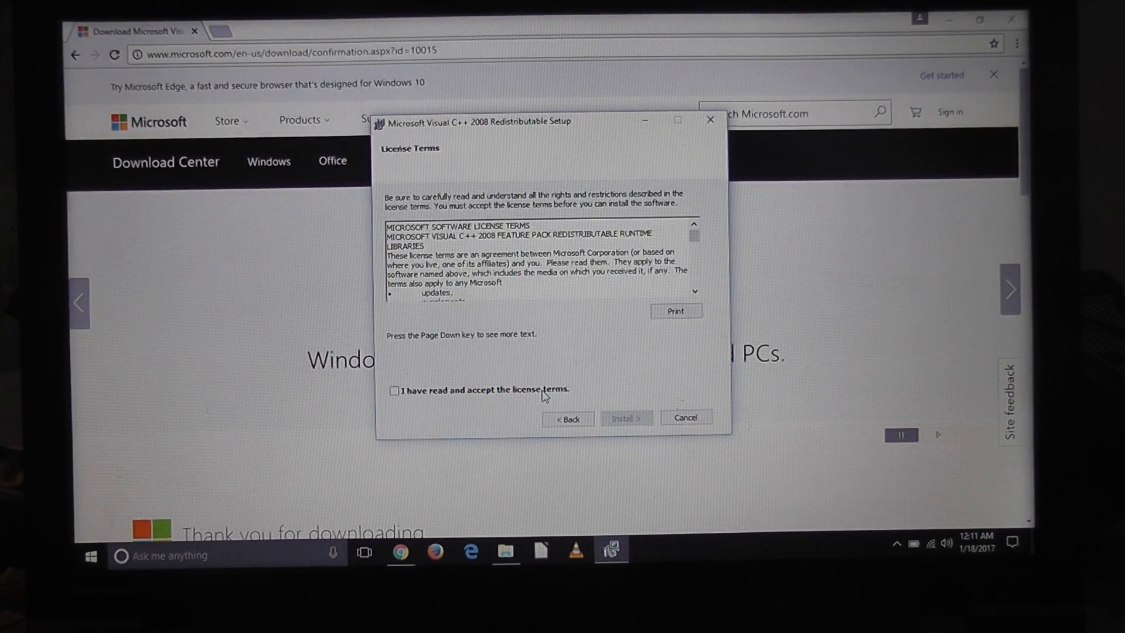
{"action": "left_click", "coordinate": [625, 418]}
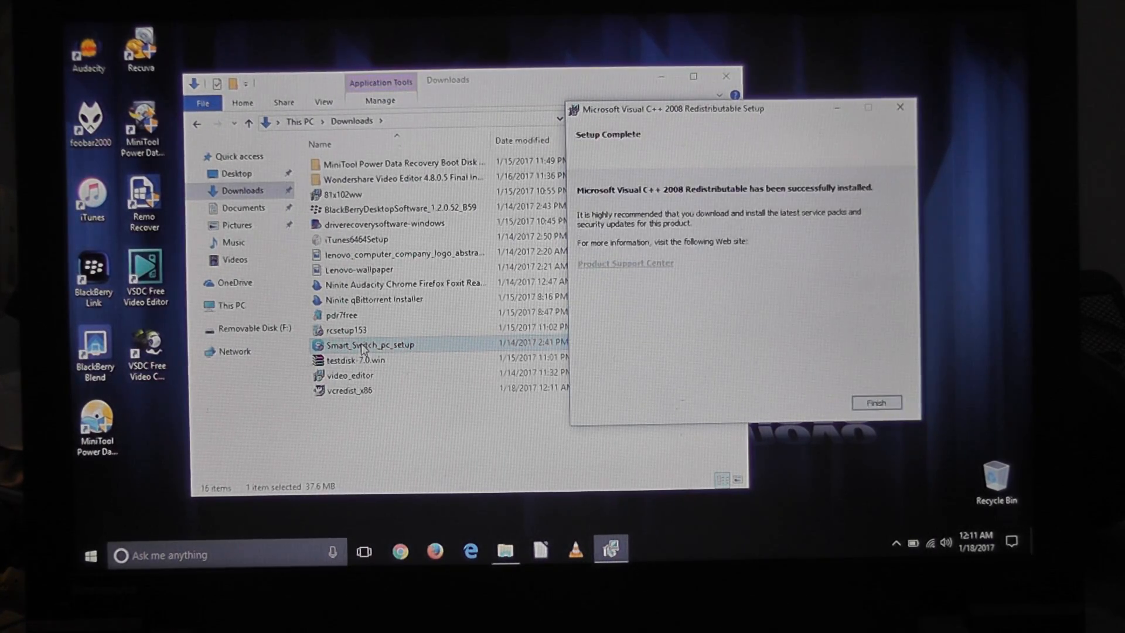
{"action": "mouse_move", "coordinate": [912, 431]}
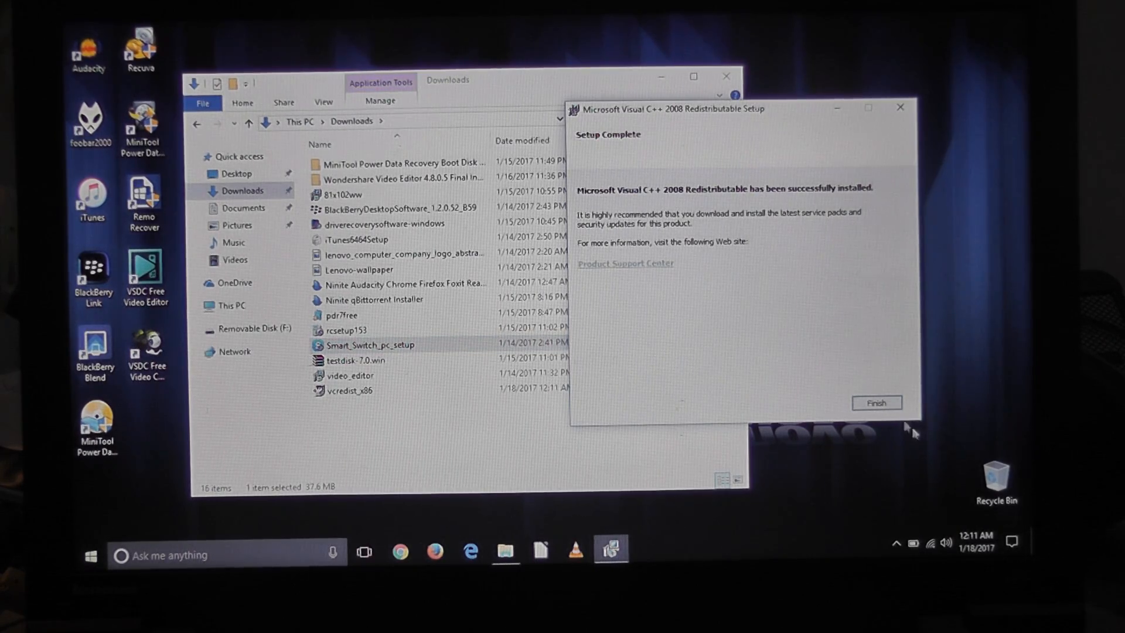
- Close the finished Visual C++ setup, relaunch Smart_Switch_pc_setup, accept the license terms and proceed with installation
{"action": "left_click", "coordinate": [875, 402]}
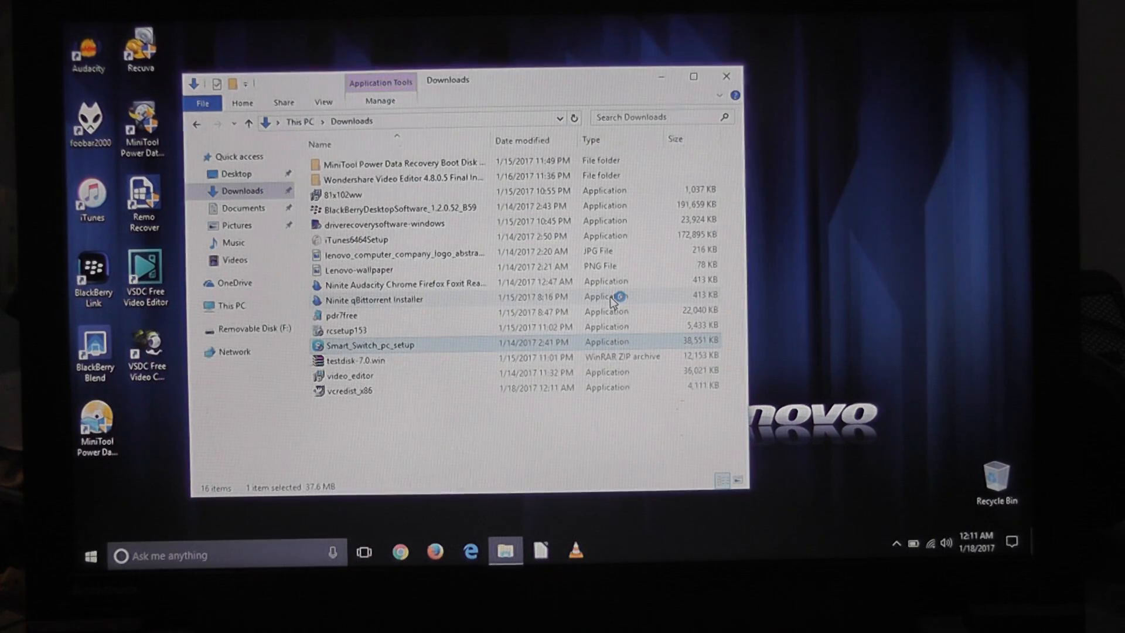
{"action": "double_click", "coordinate": [370, 345]}
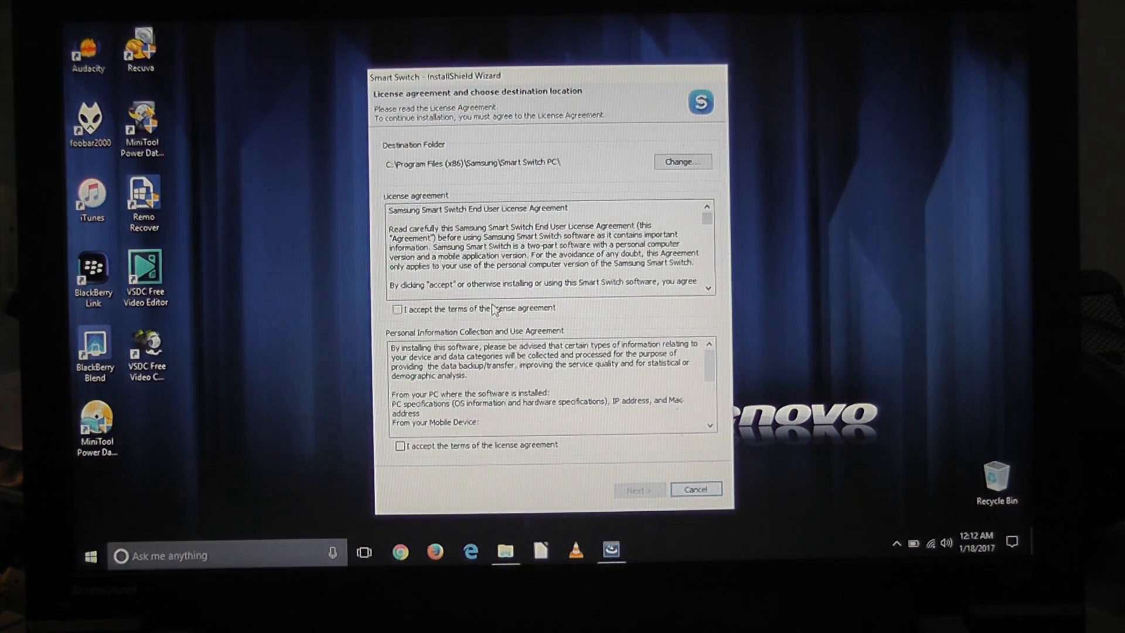
{"action": "left_click", "coordinate": [397, 309]}
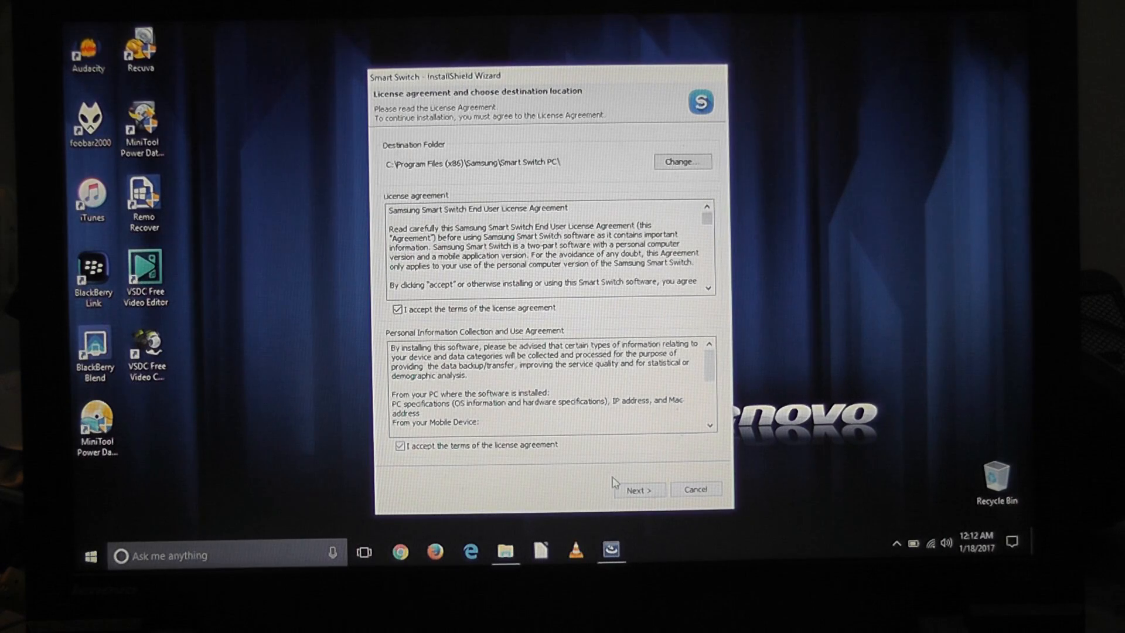
{"action": "left_click", "coordinate": [637, 489]}
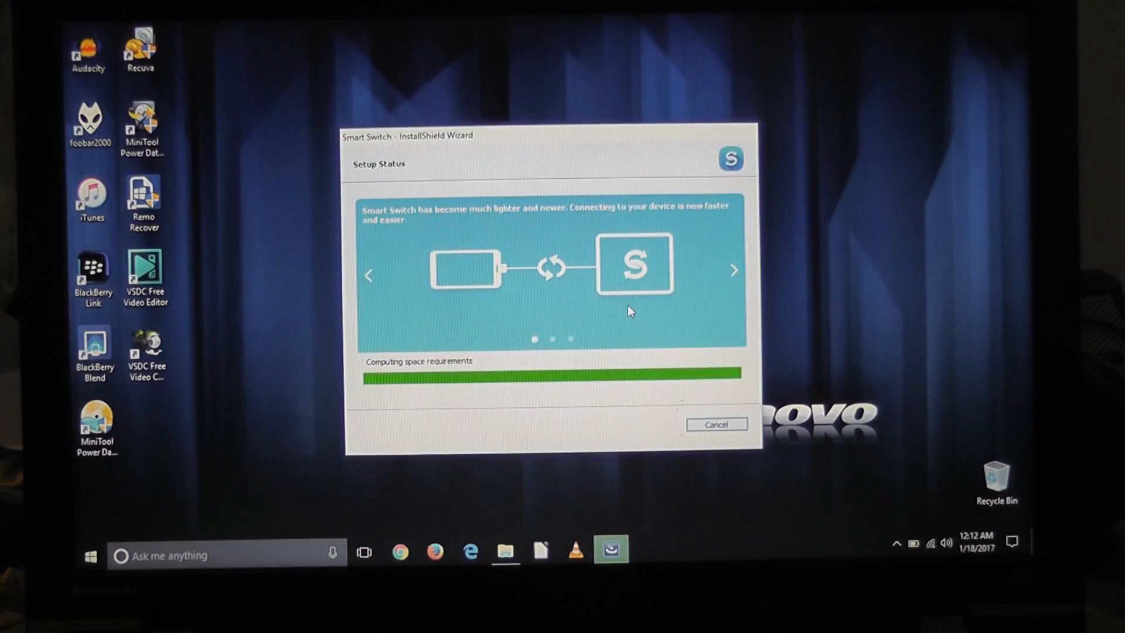